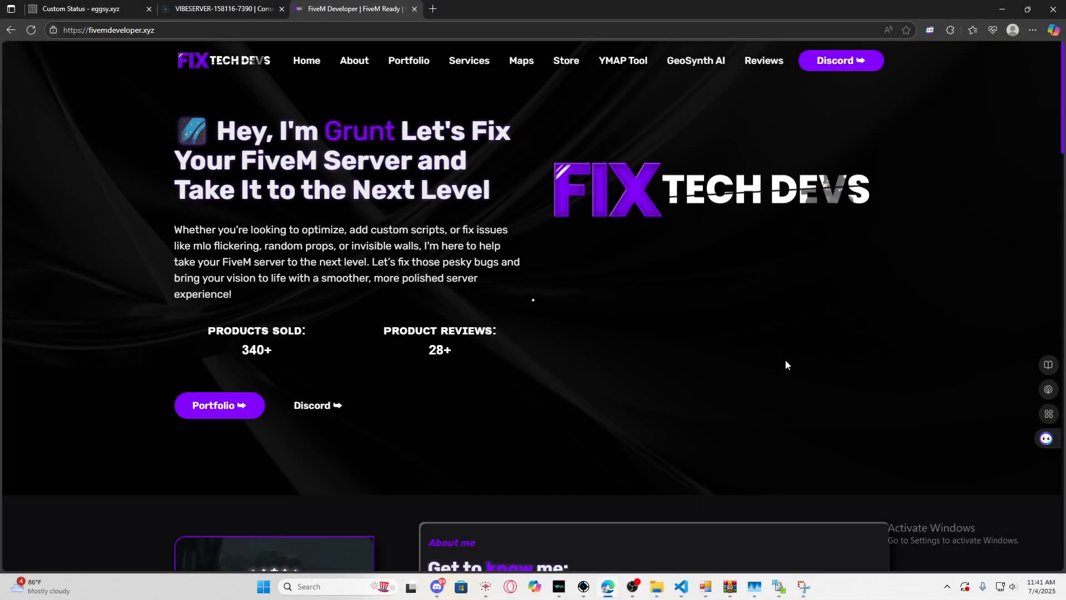
mouse_move(708, 368)
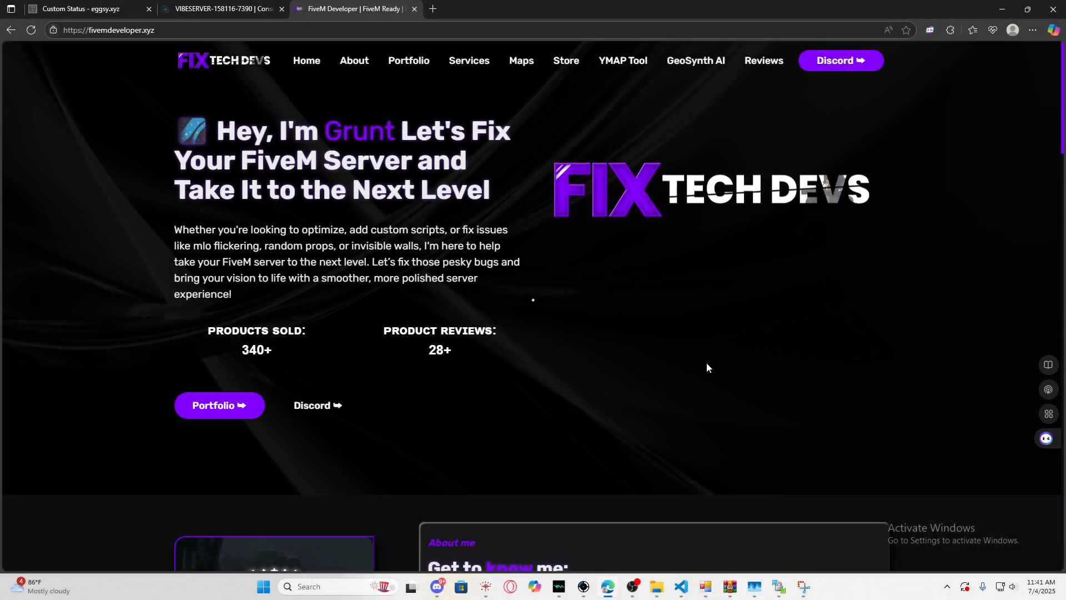
mouse_move(626, 343)
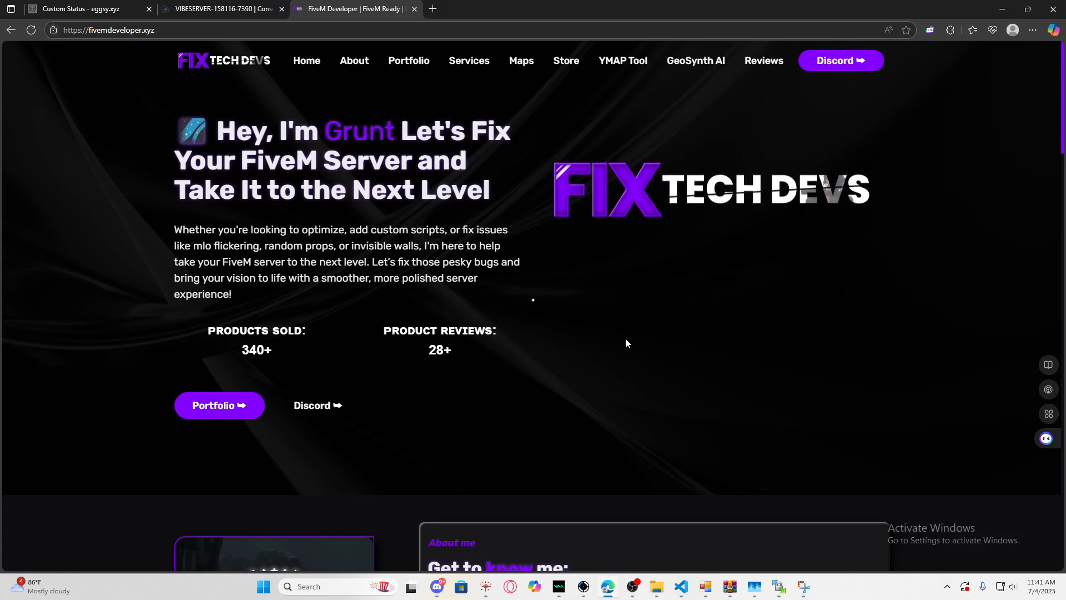
mouse_move(605, 318)
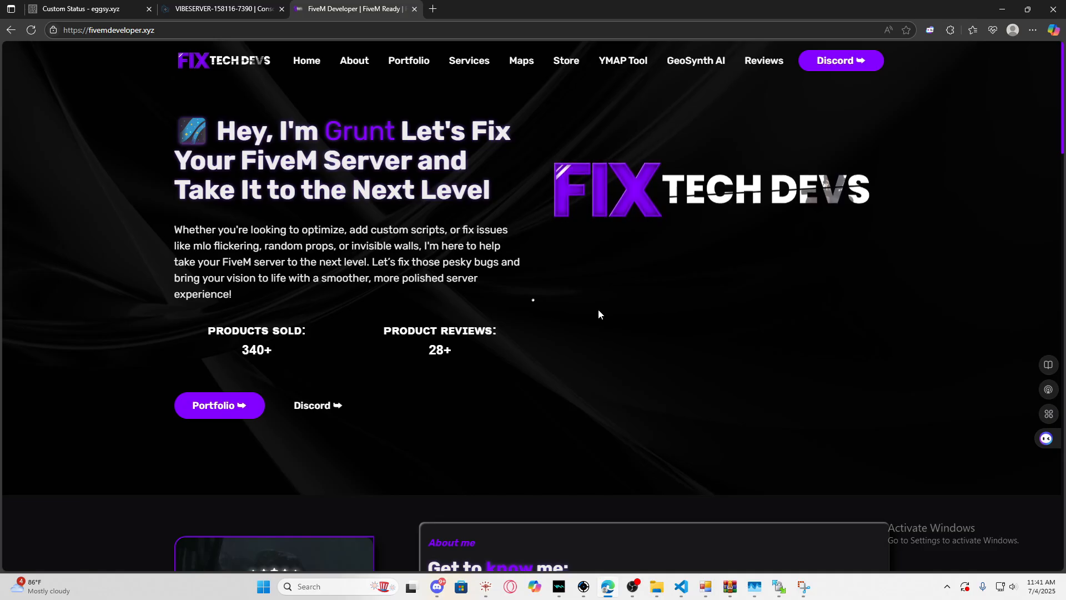
mouse_move(577, 296)
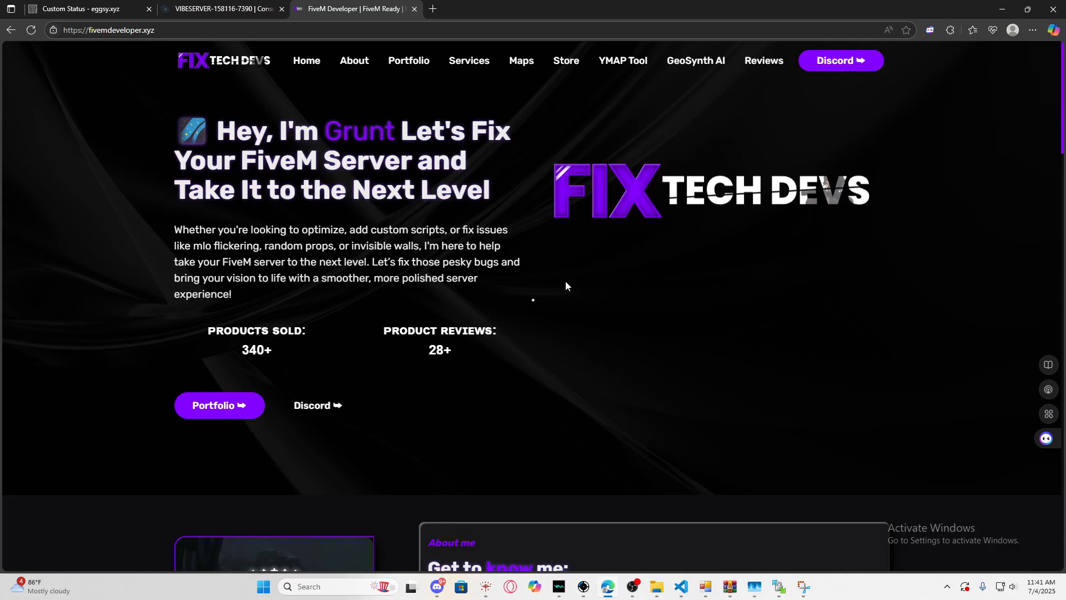
mouse_move(487, 259)
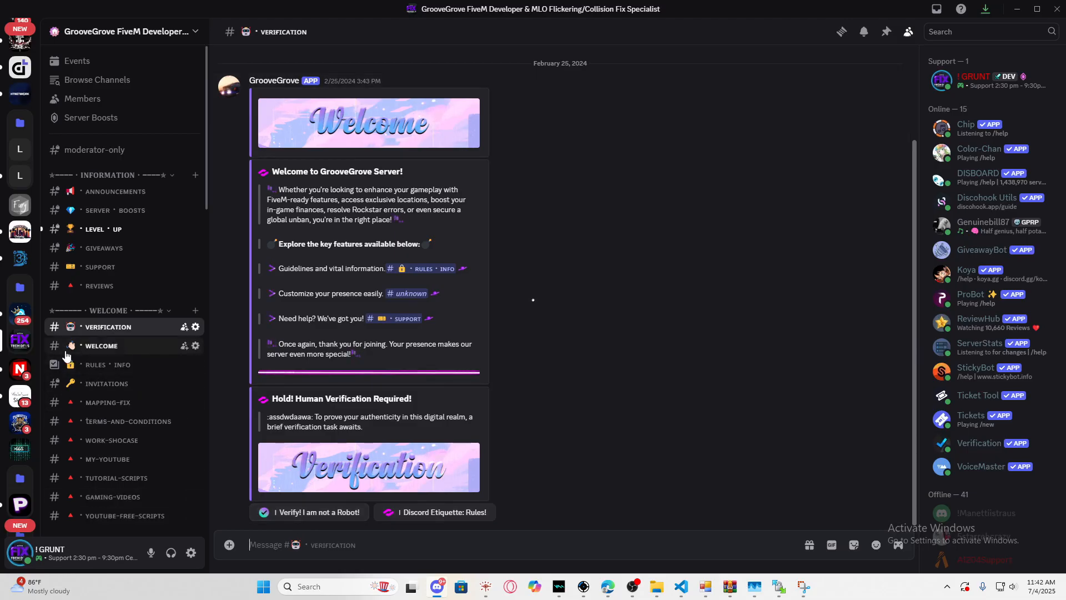
mouse_move(131, 347)
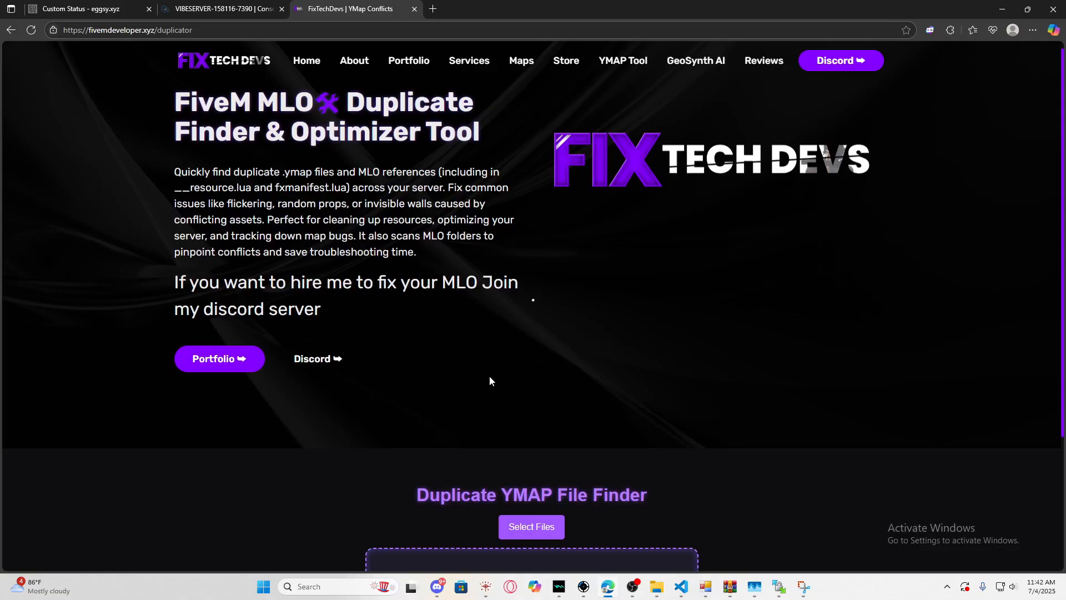
Step: Scan the [maps] folder for duplicate YMAPs and export the 49-entry duplicate list
click(531, 526)
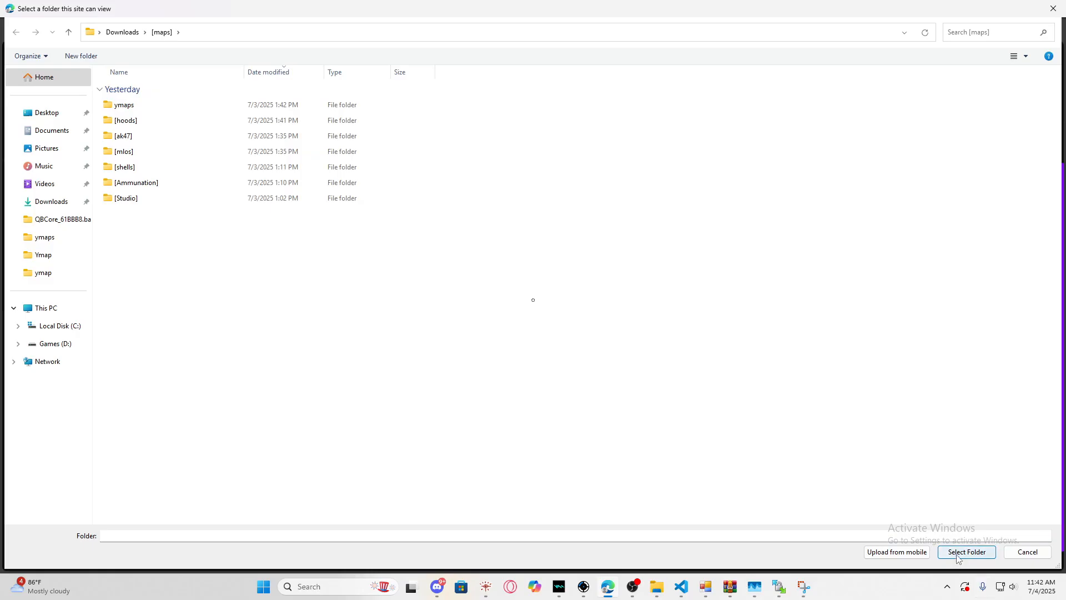
click(965, 552)
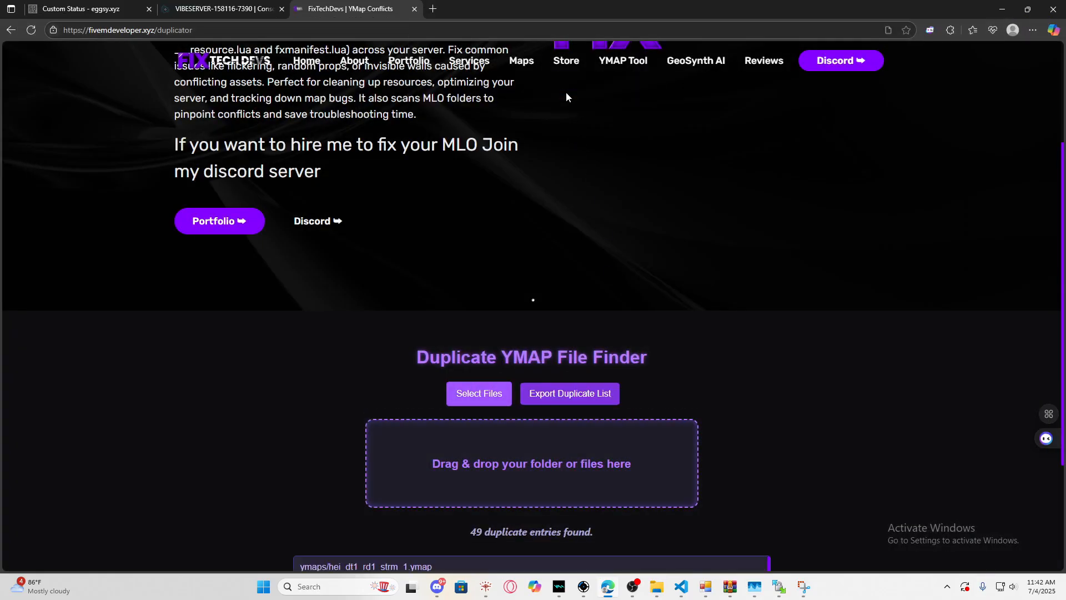
scroll(down, 3)
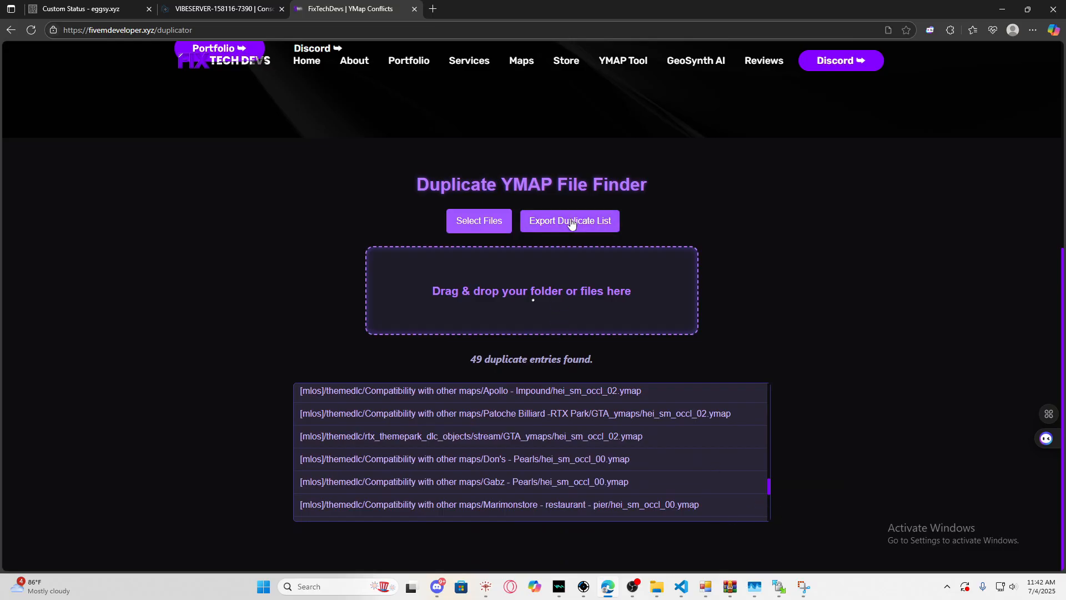
click(569, 221)
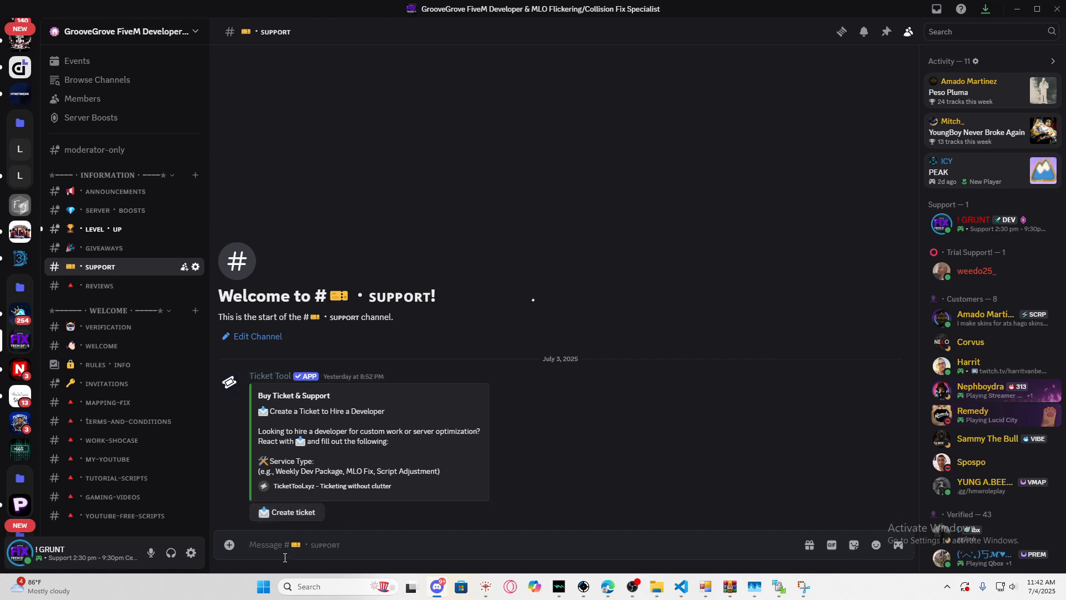
mouse_move(503, 512)
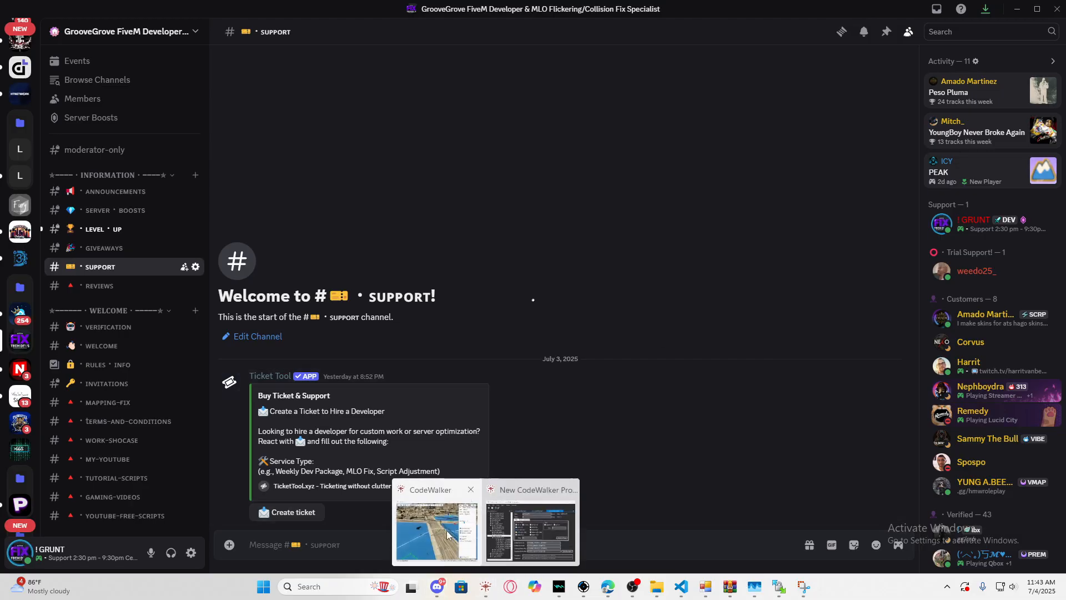
Step: Bring the CodeWalker window forward from the taskbar
click(436, 531)
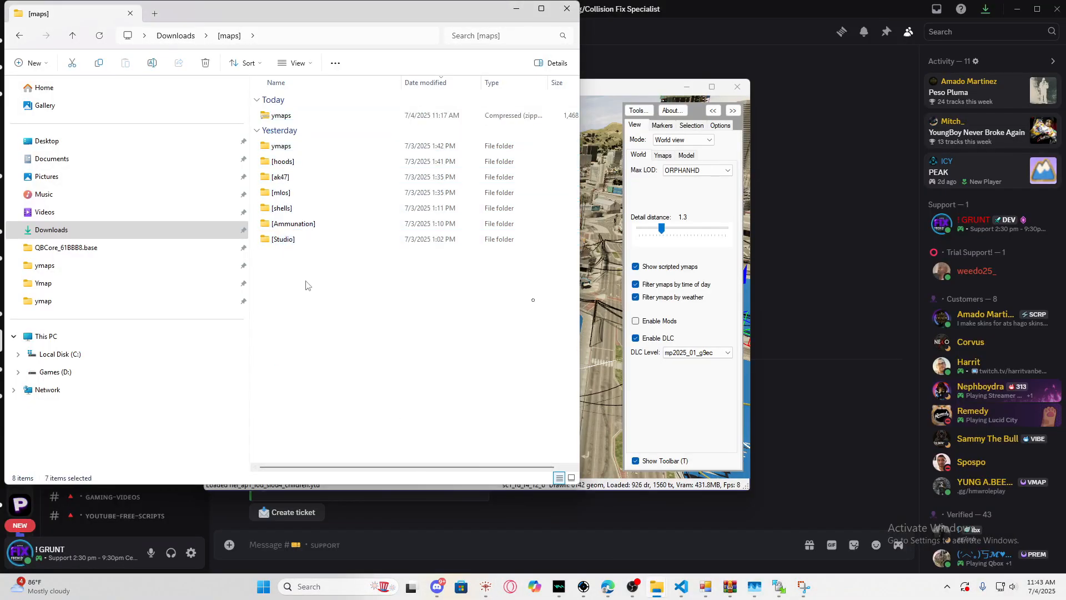
Step: Clear the folder selection and go up to the Downloads folder
click(283, 238)
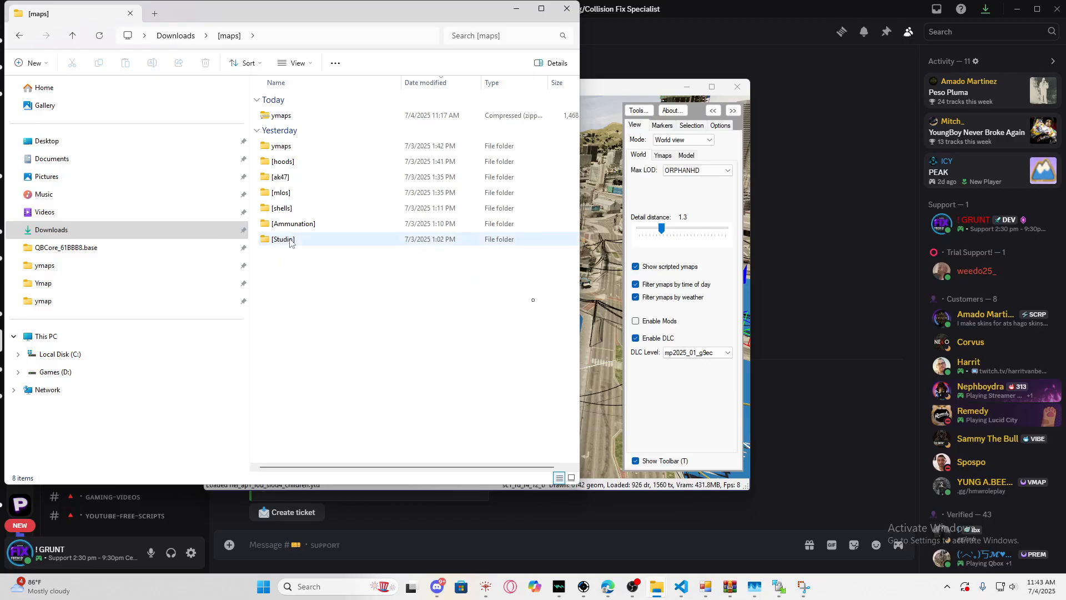
click(306, 193)
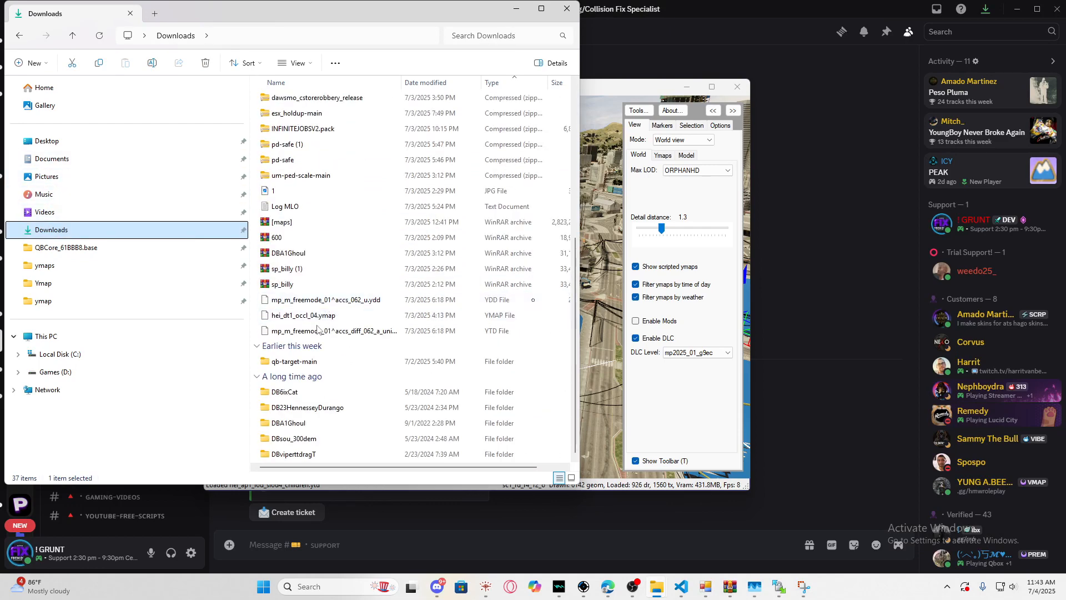
Step: Open [maps].rar in WinRAR and scroll through its map resource folders
double_click(281, 221)
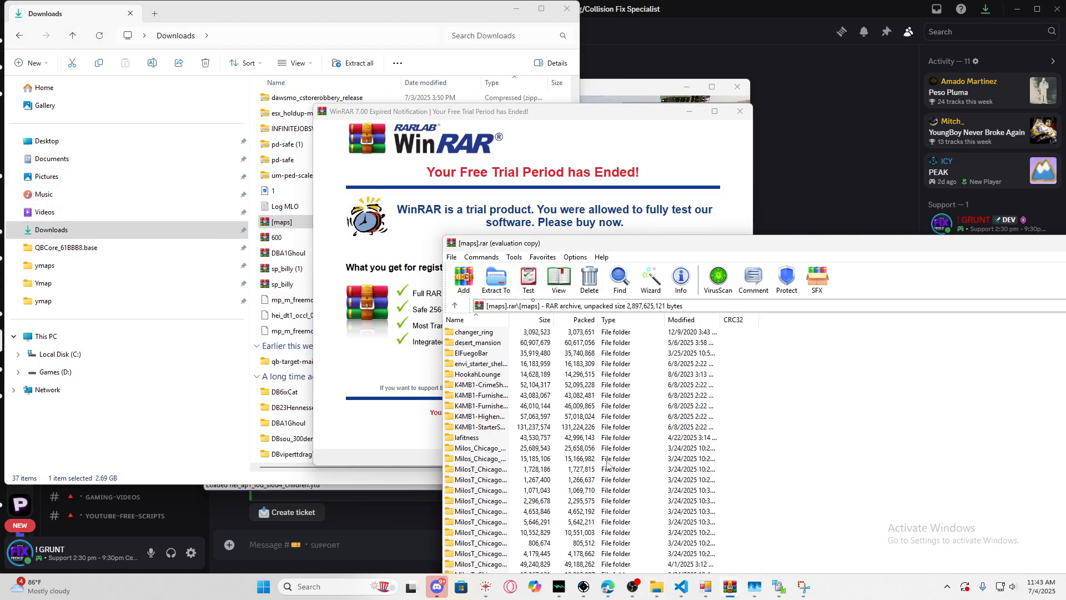
scroll(down, 3)
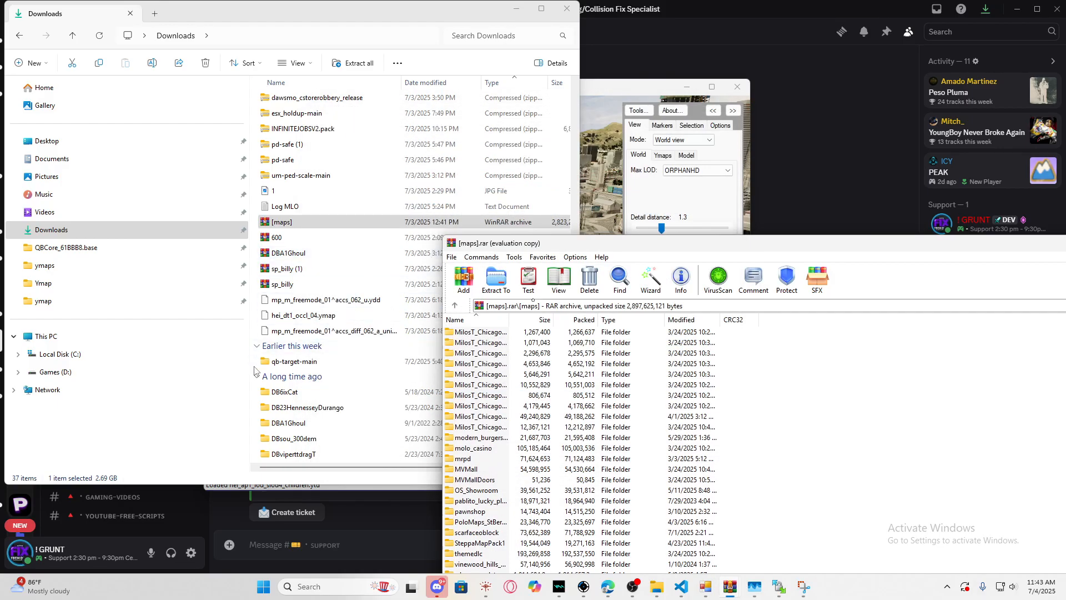
mouse_move(114, 325)
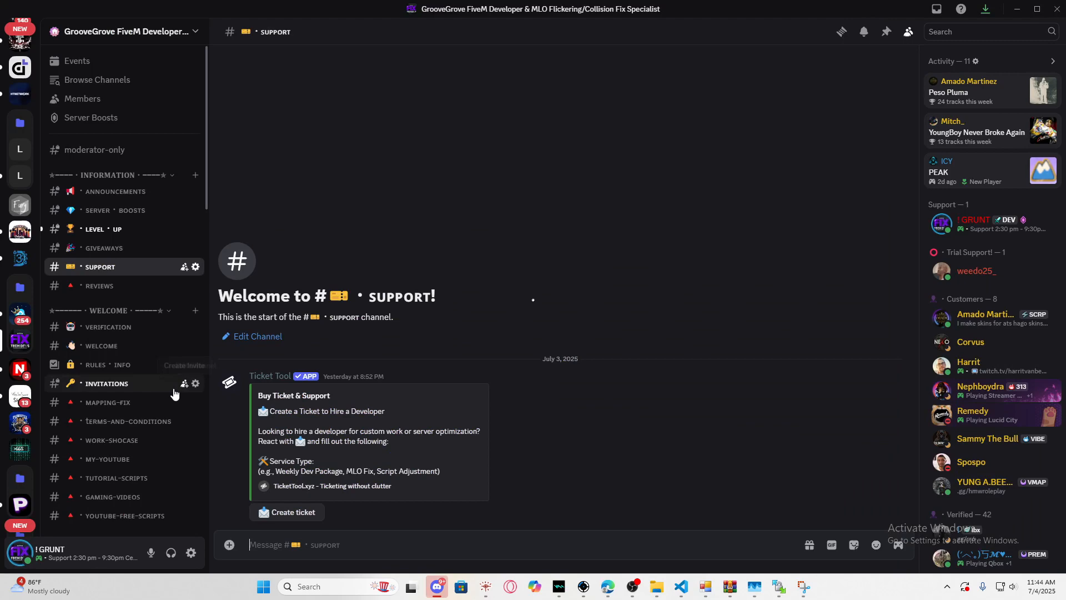
Step: Open the GrooveGrove server's #reviews channel with its five-star customer reviews
click(107, 402)
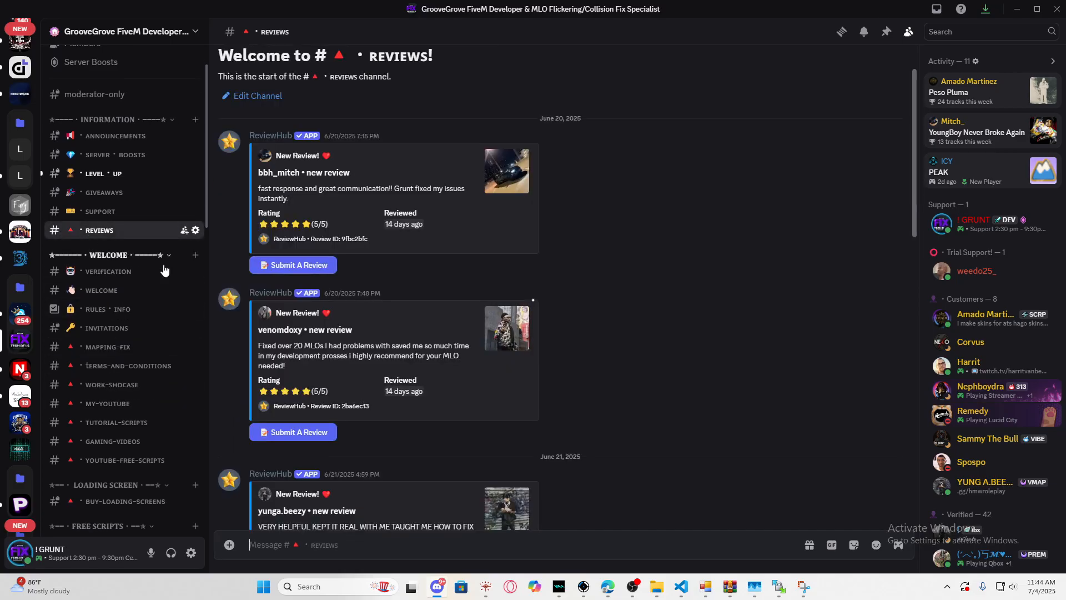
scroll(down, 3)
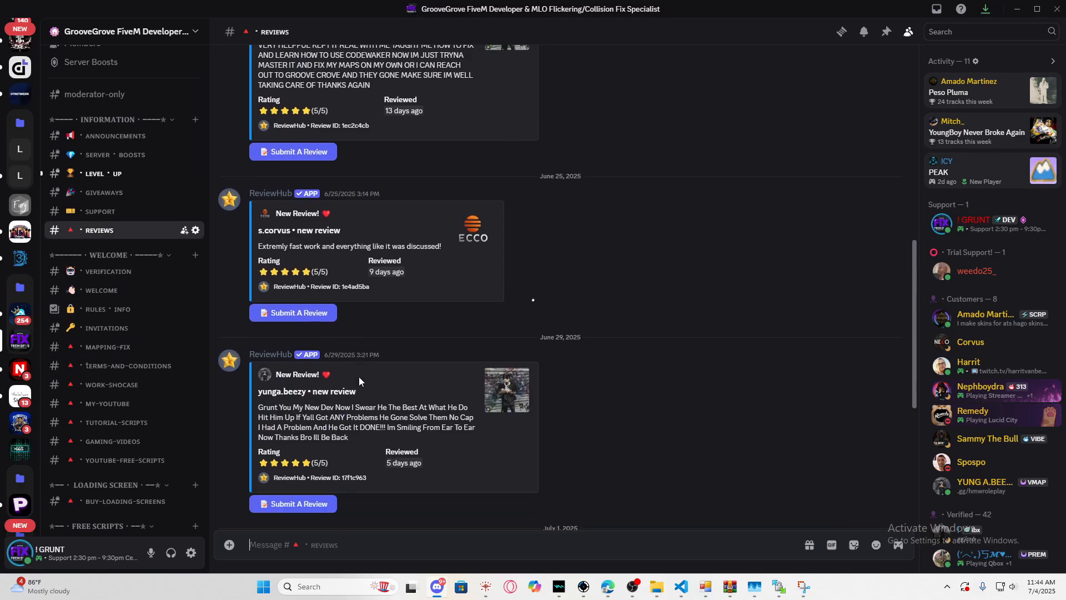
scroll(down, 3)
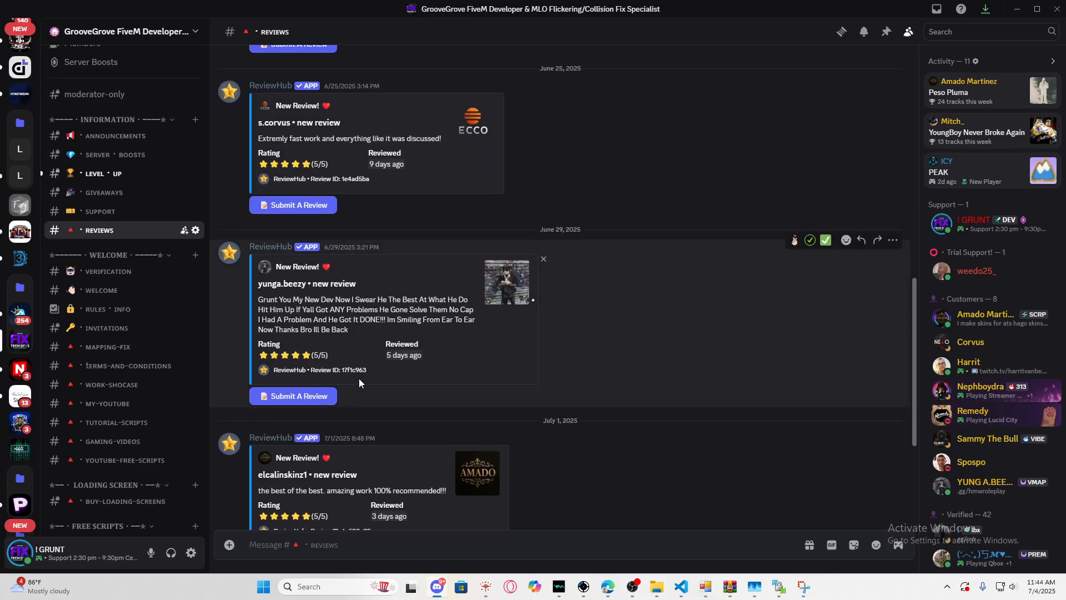
mouse_move(352, 380)
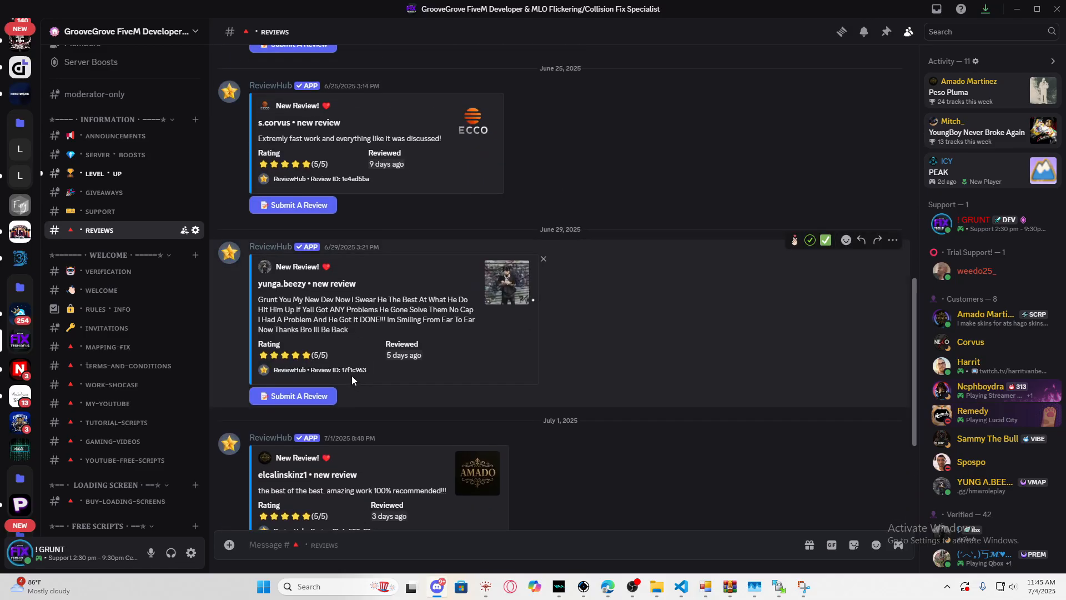
scroll(up, 3)
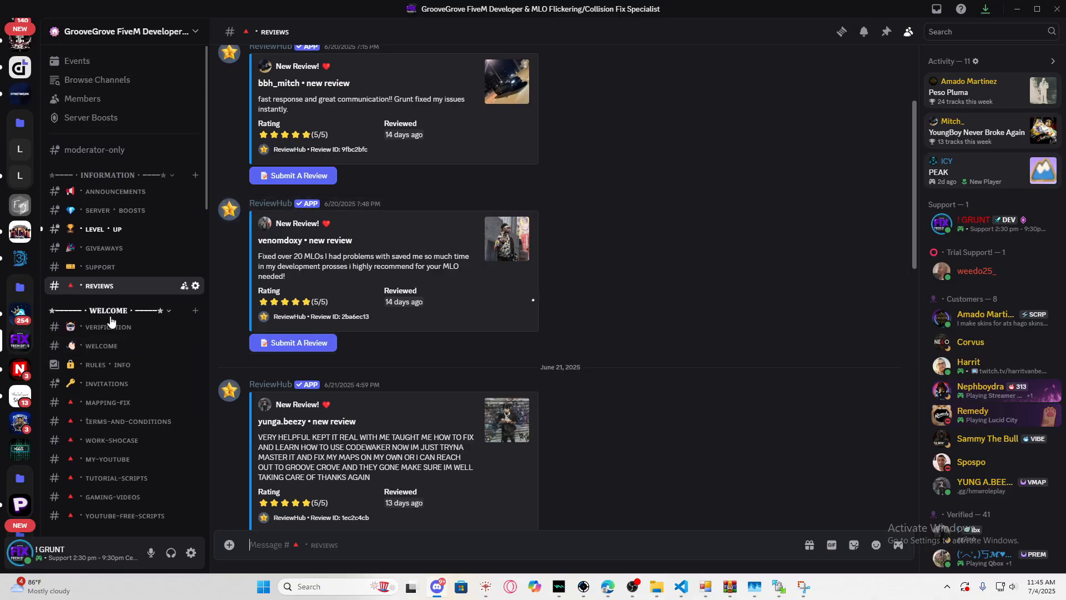
click(633, 587)
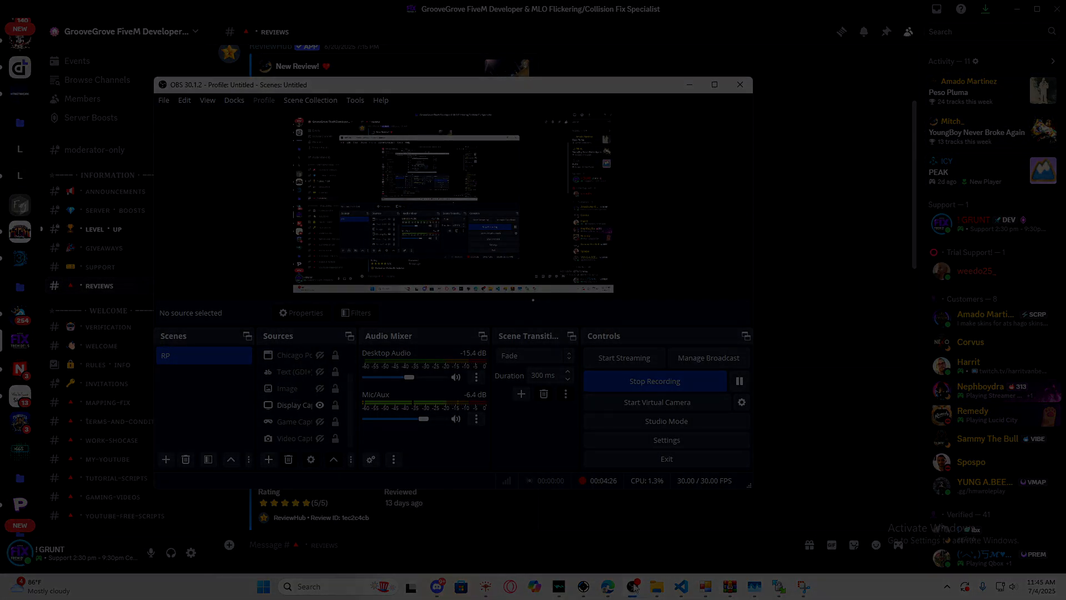